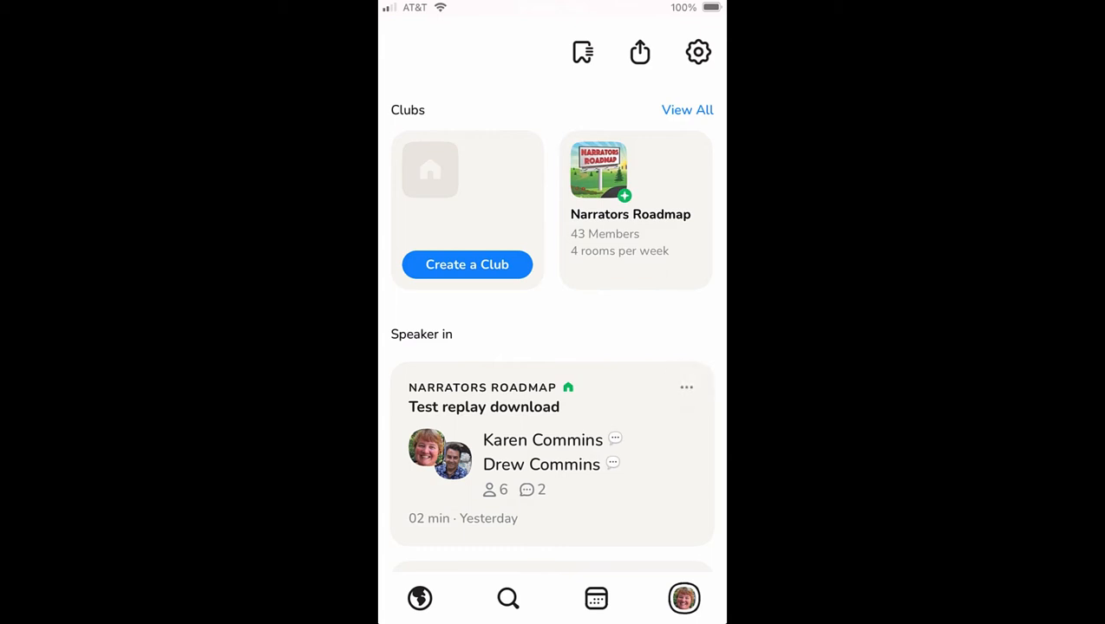
# Step: Request the full audio of 'Test replay download' from its options and open the download link
pyautogui.click(687, 388)
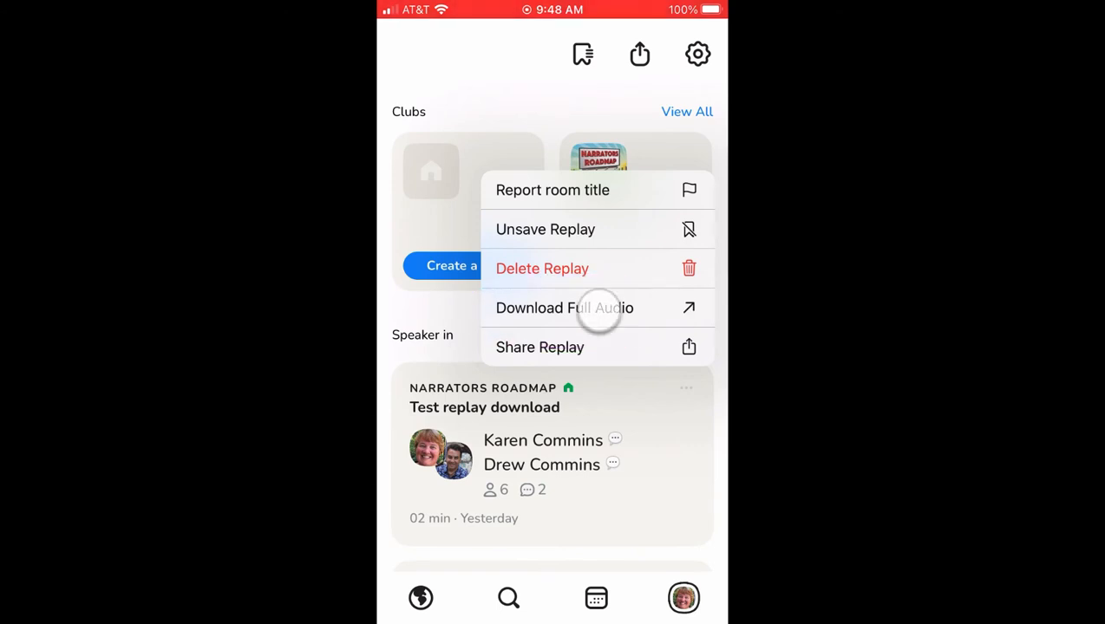
pyautogui.click(566, 309)
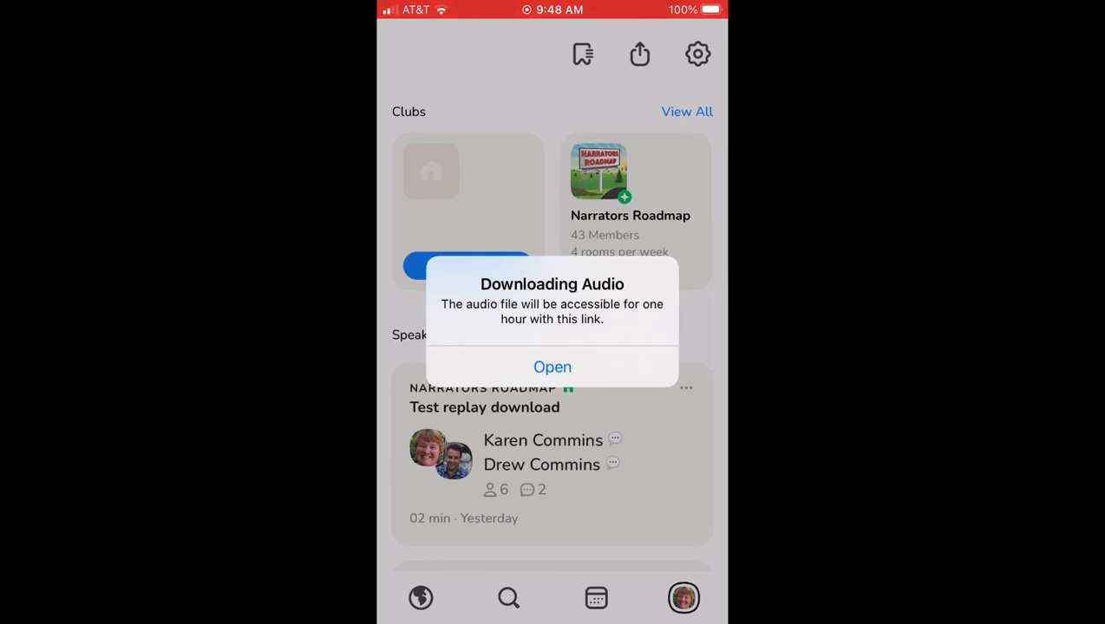
pyautogui.click(552, 368)
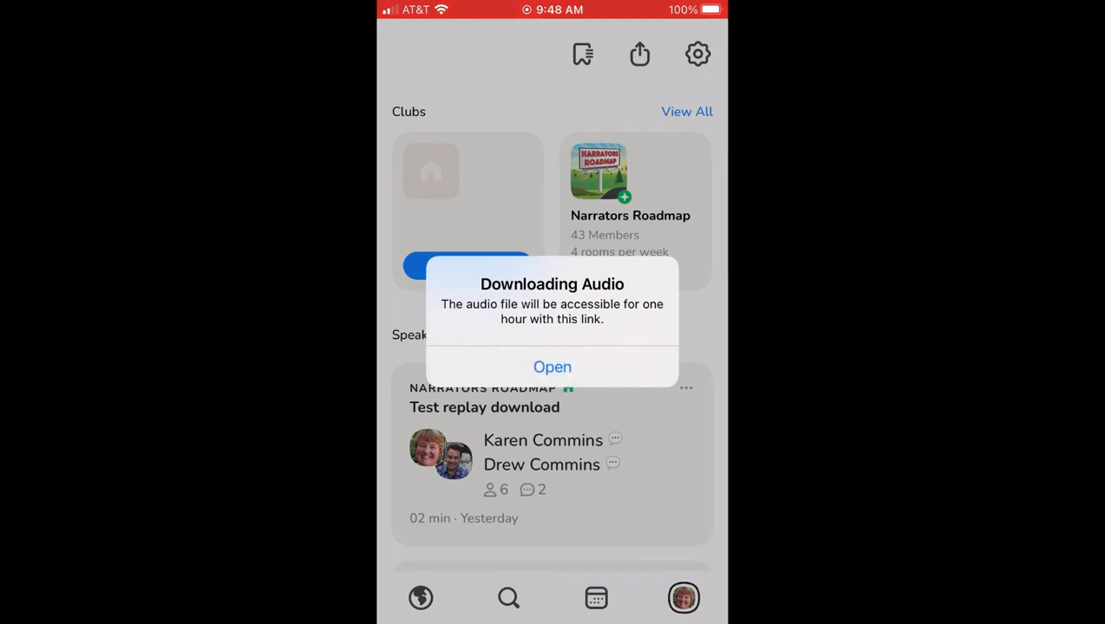
# Step: Open the audio link, try Save to Files, then cancel back to the share sheet
pyautogui.click(552, 368)
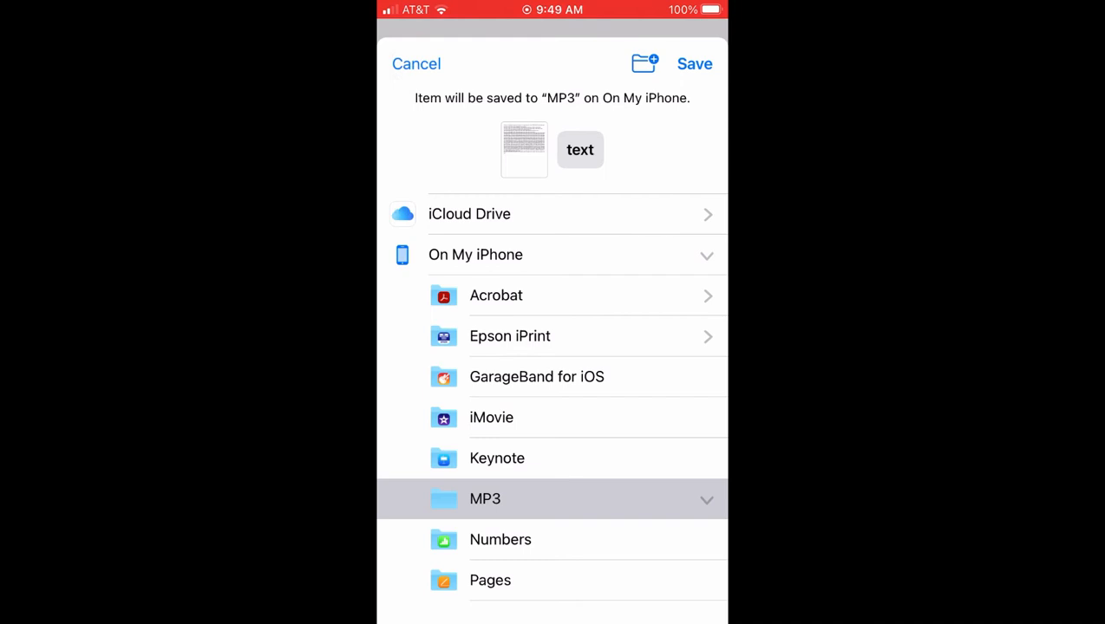
pyautogui.click(416, 62)
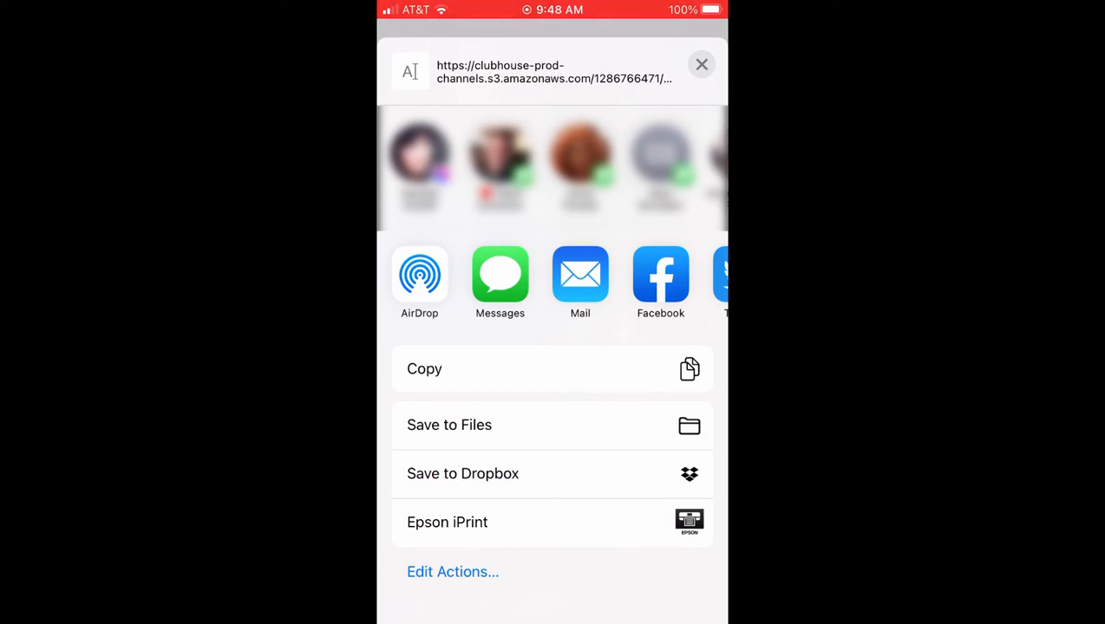
pyautogui.click(420, 275)
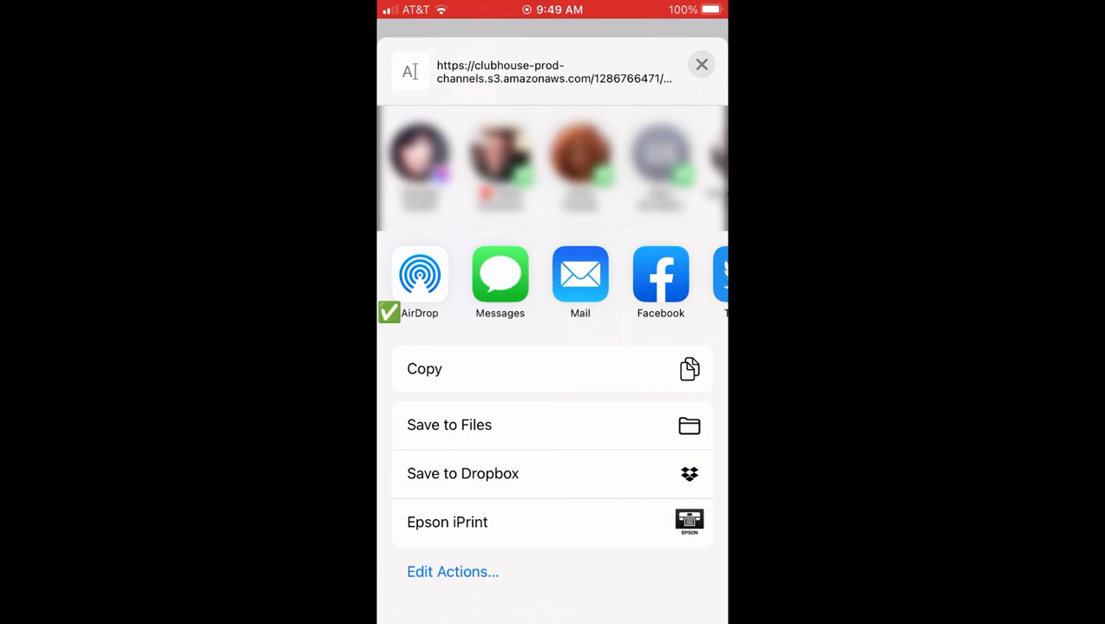
pyautogui.click(419, 276)
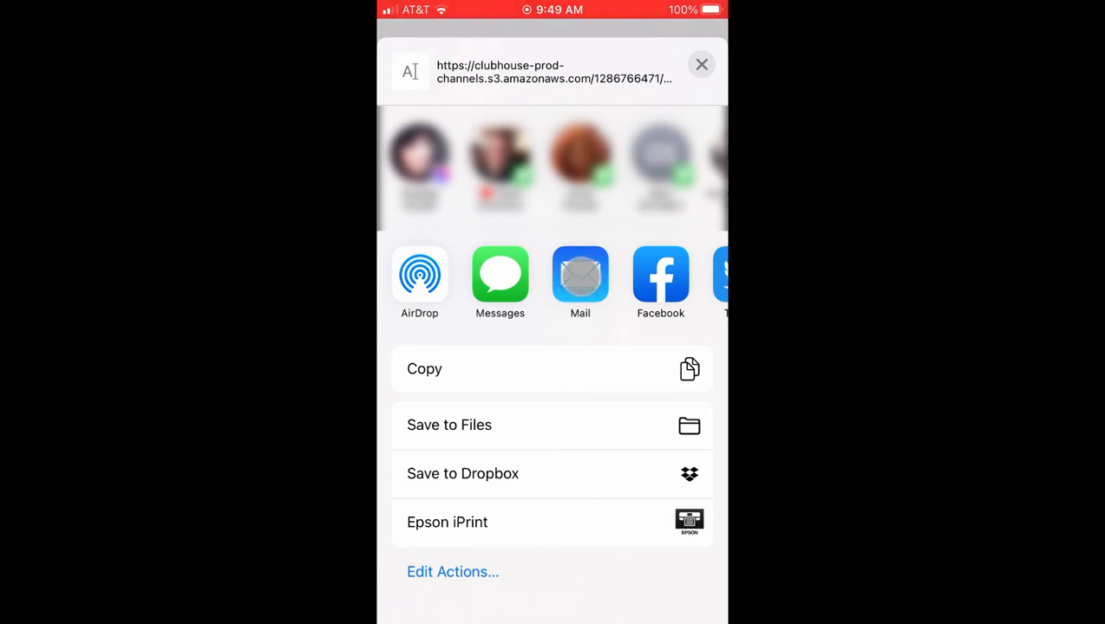
# Step: Email the audio link to your own address via Mail, sending despite the empty subject
pyautogui.click(581, 275)
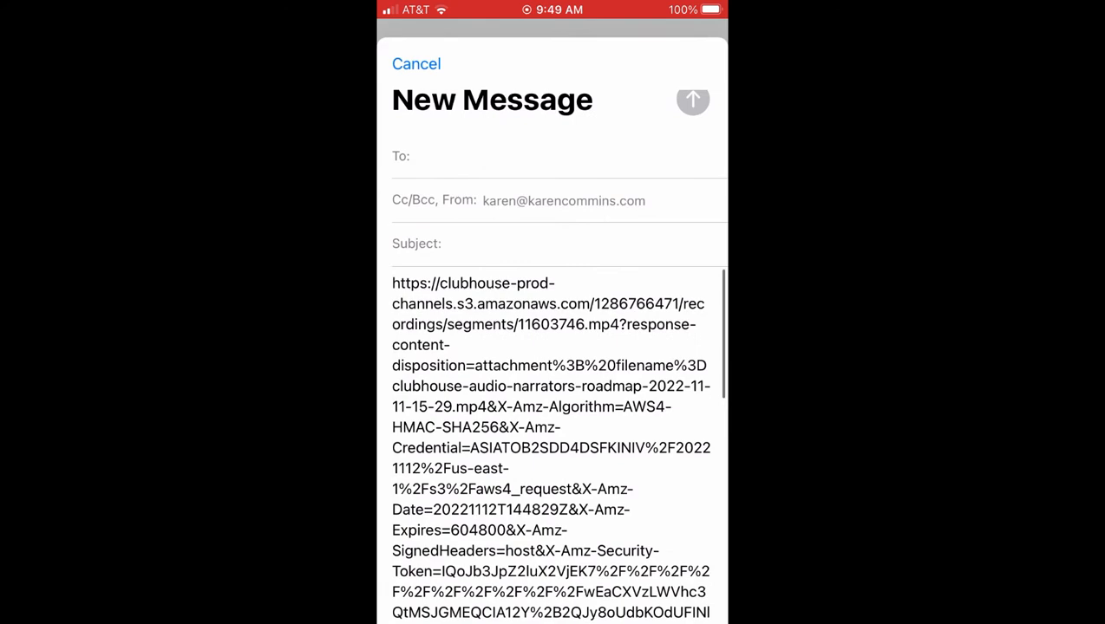
pyautogui.scroll(-3)
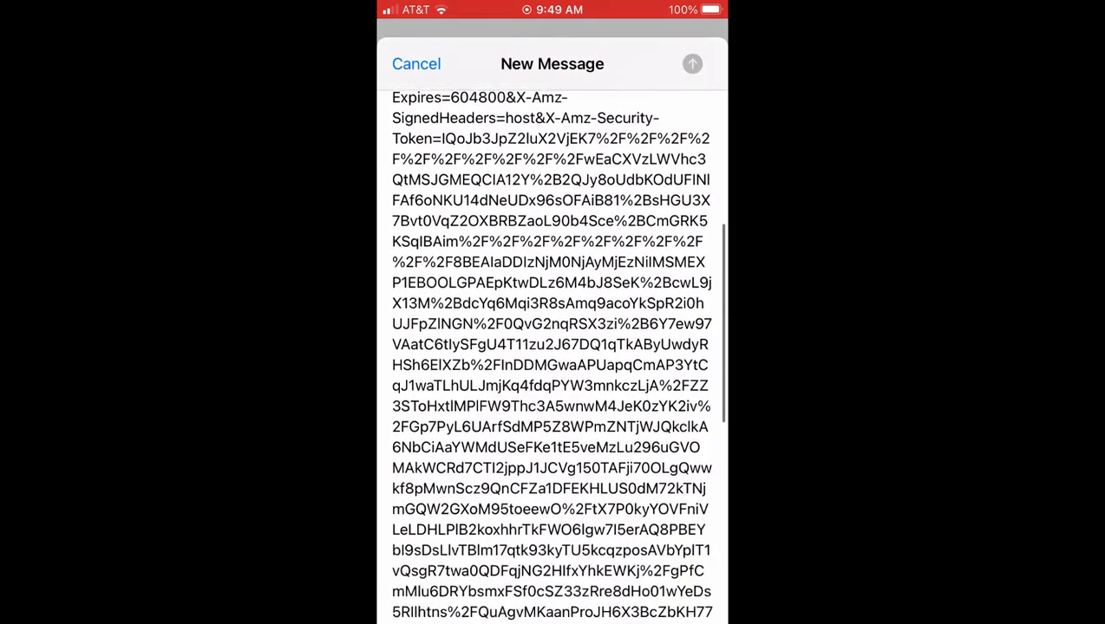
pyautogui.click(520, 170)
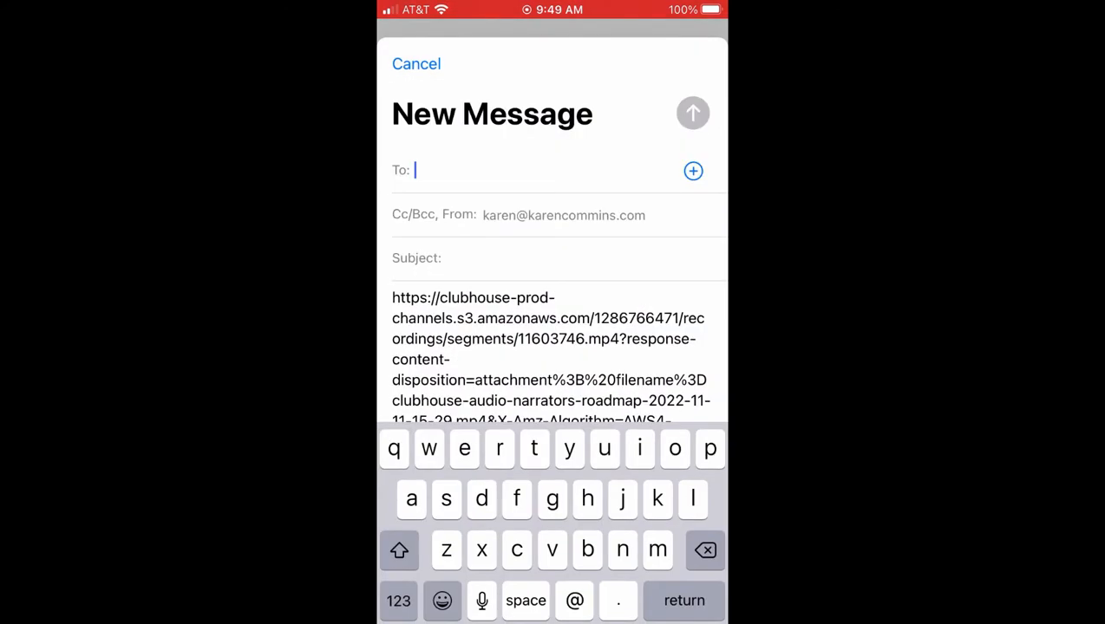
pyautogui.write('myem')
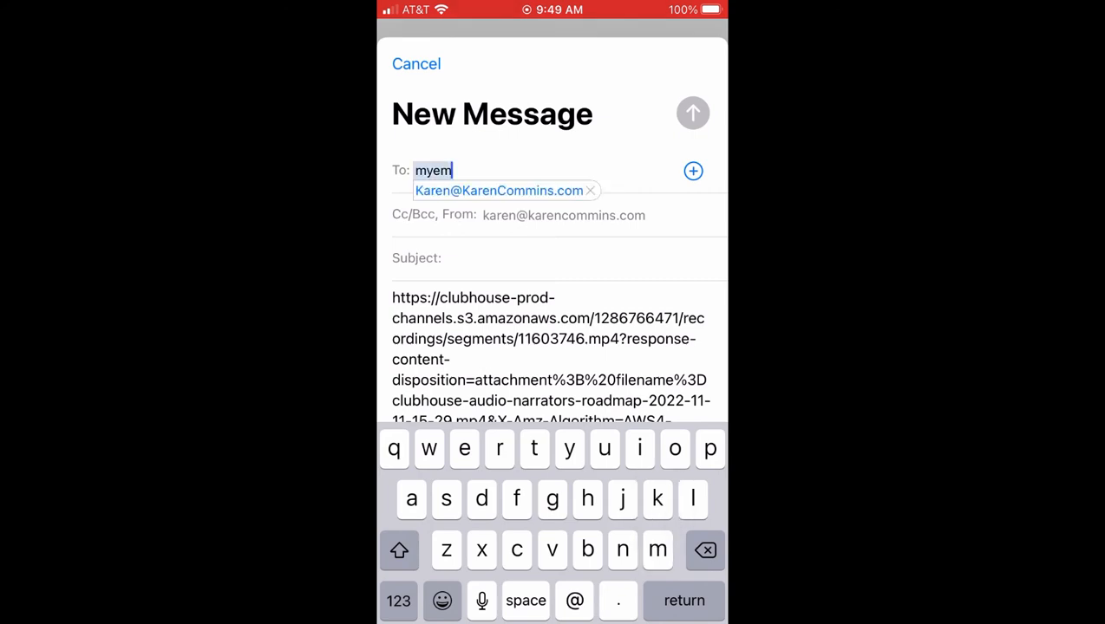
pyautogui.click(692, 113)
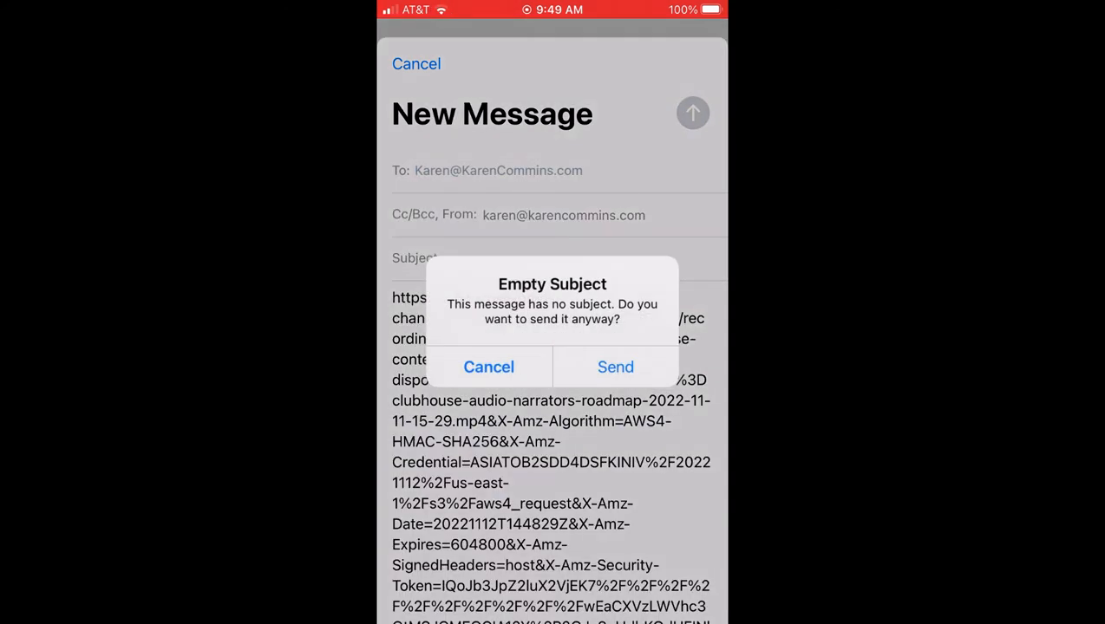
pyautogui.click(616, 368)
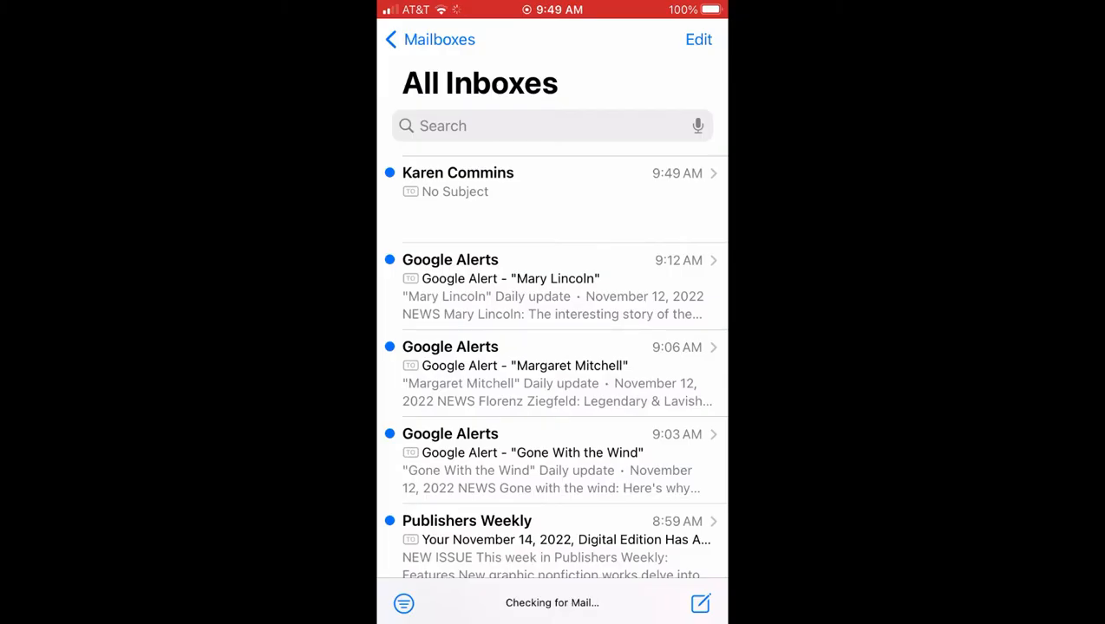
# Step: Open the No Subject email in All Inboxes and scroll through the long Clubhouse link
pyautogui.click(552, 182)
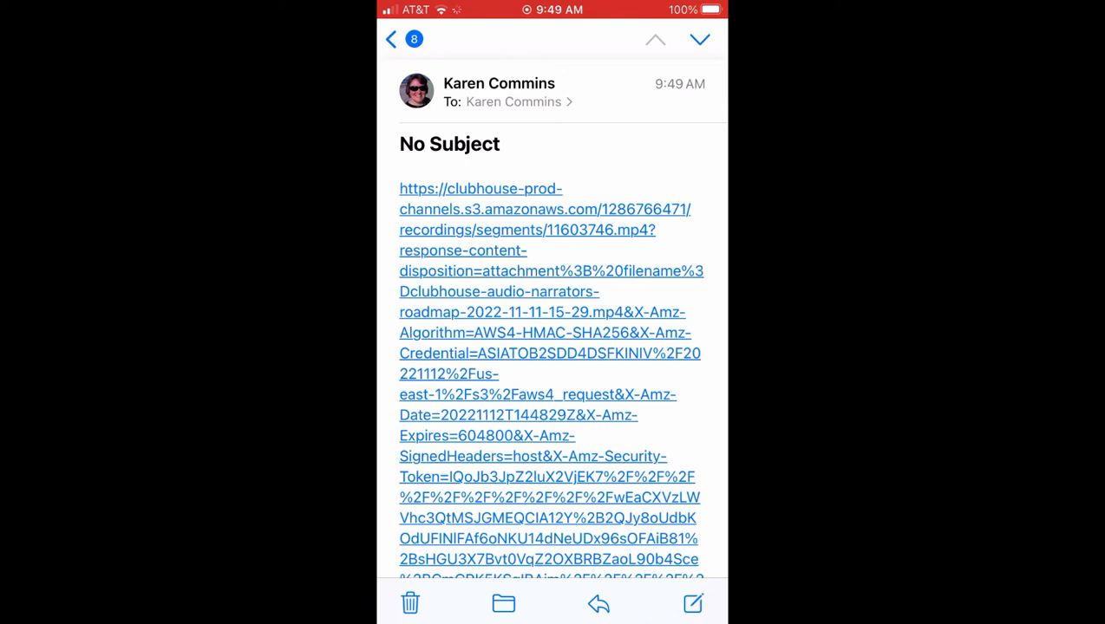
pyautogui.scroll(-3)
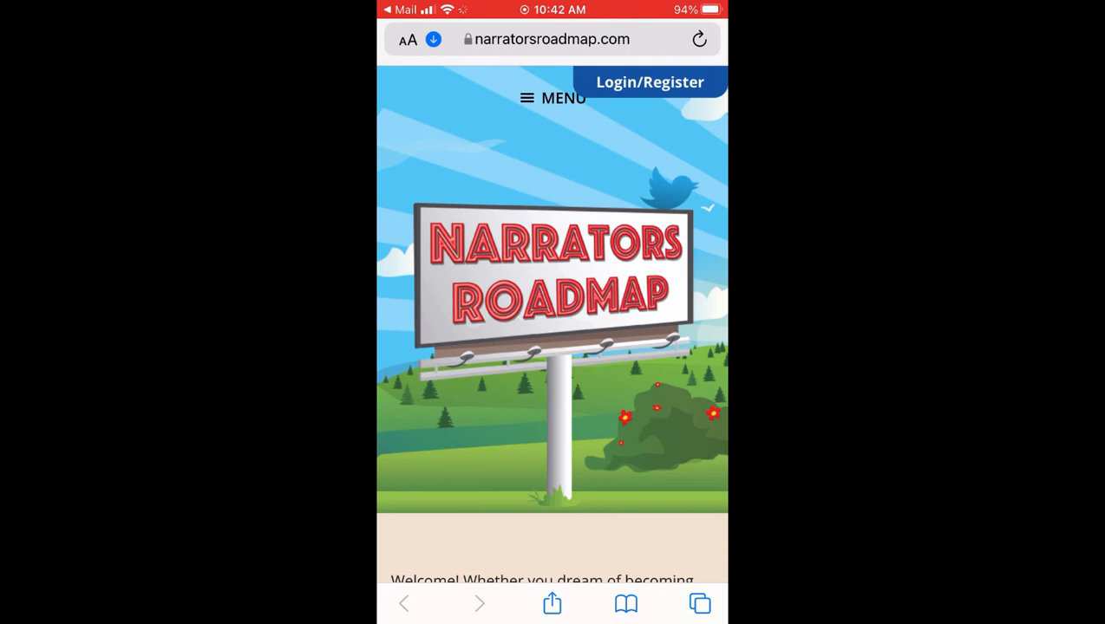
# Step: Show Safari's Downloads list via the aA menu and select the 2.6 MB Clubhouse audio file
pyautogui.click(408, 38)
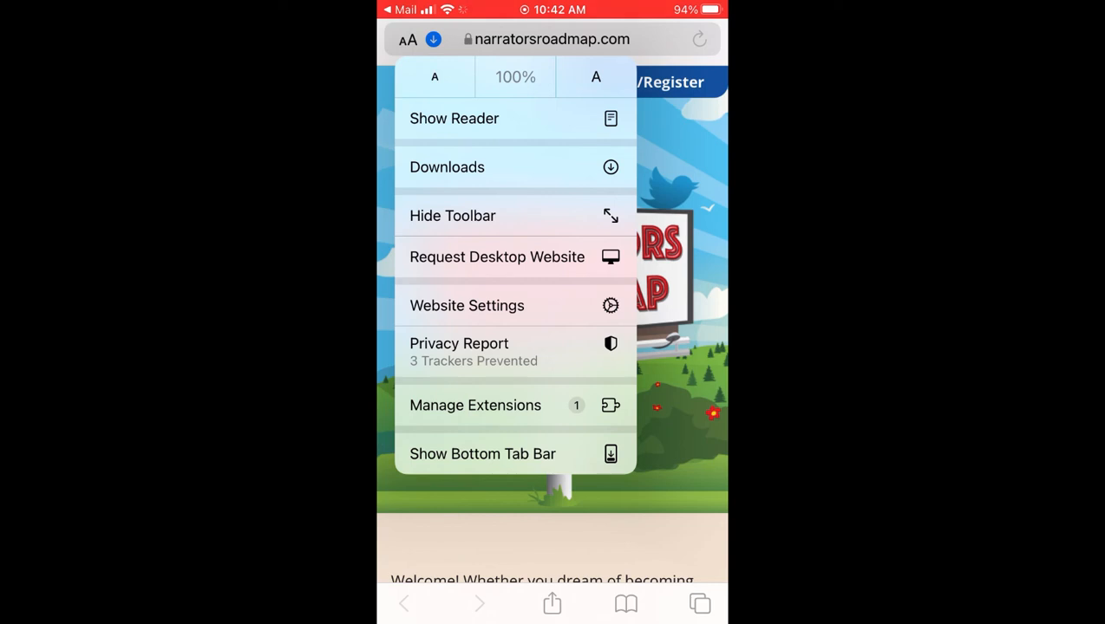
pyautogui.click(448, 166)
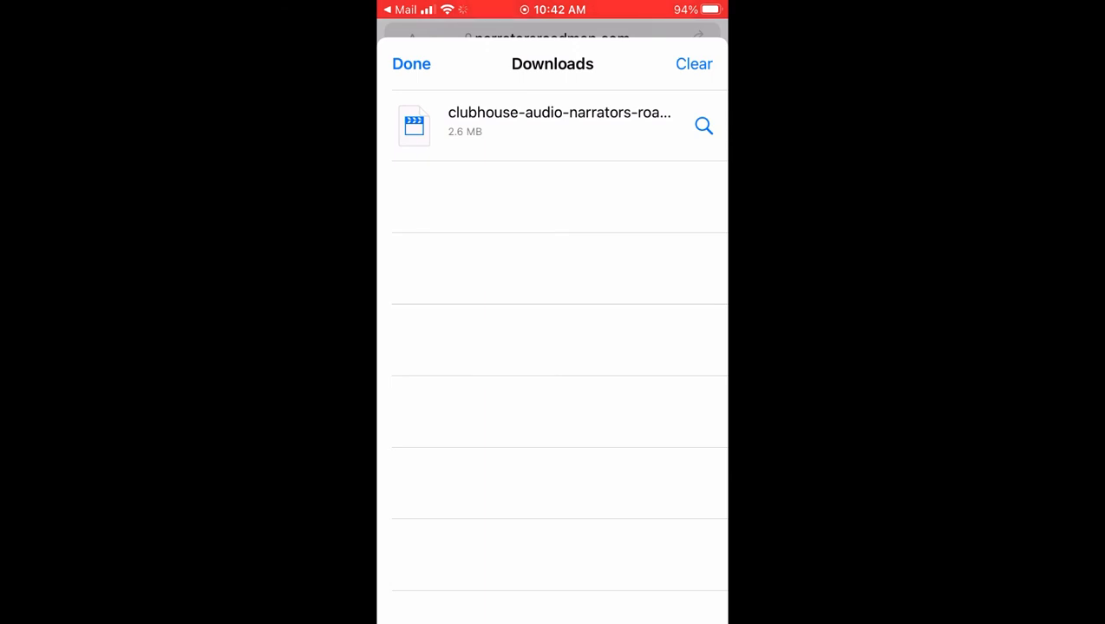
pyautogui.click(562, 120)
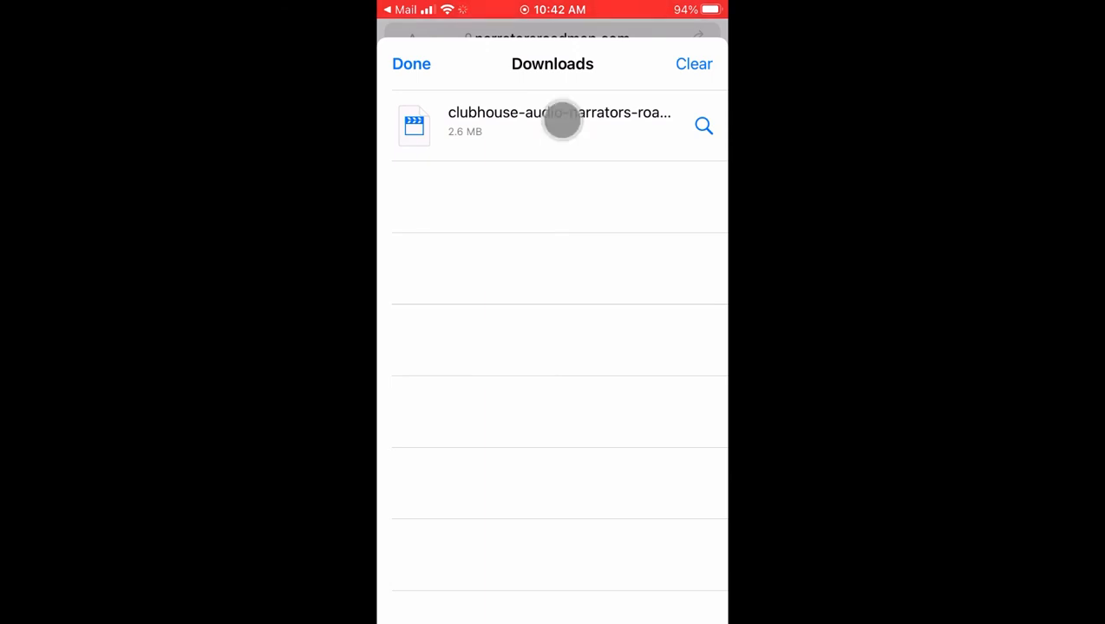
# Step: Preview the downloaded clubhouse-audio file and bring up its Share options
pyautogui.click(558, 125)
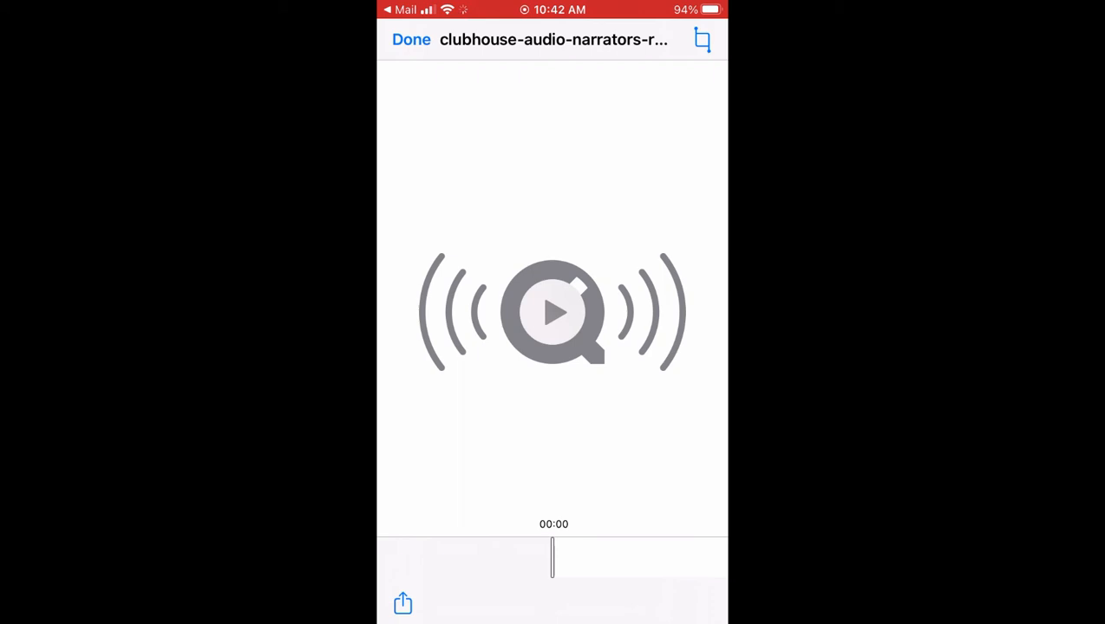
pyautogui.click(402, 604)
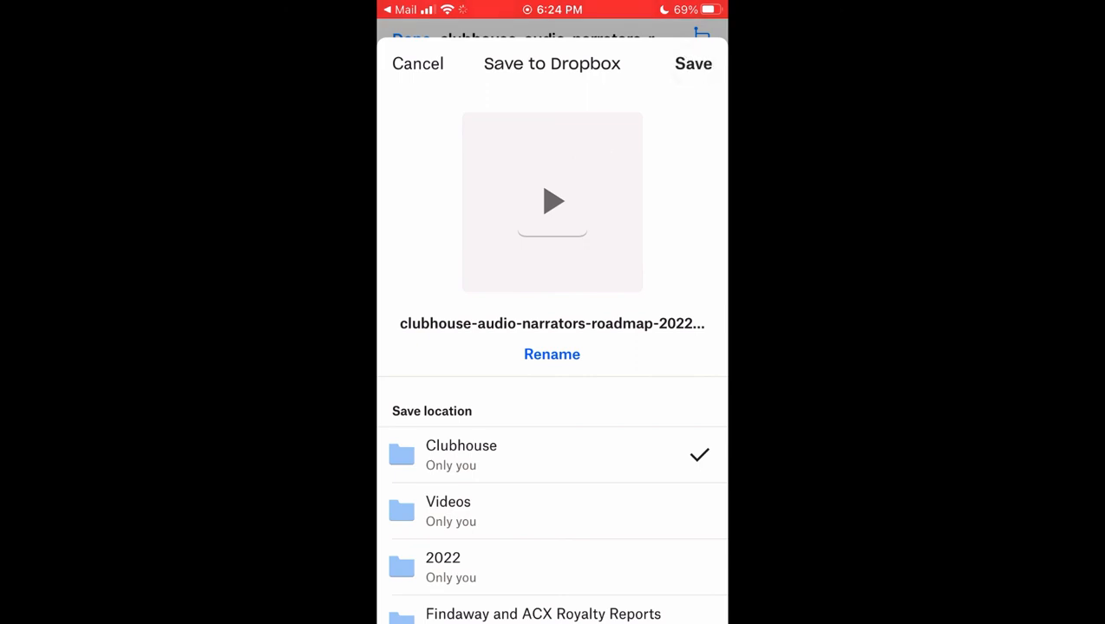
# Step: Save the audio MP4 into Dropbox's Clubhouse folder and show it in the folder
pyautogui.click(692, 62)
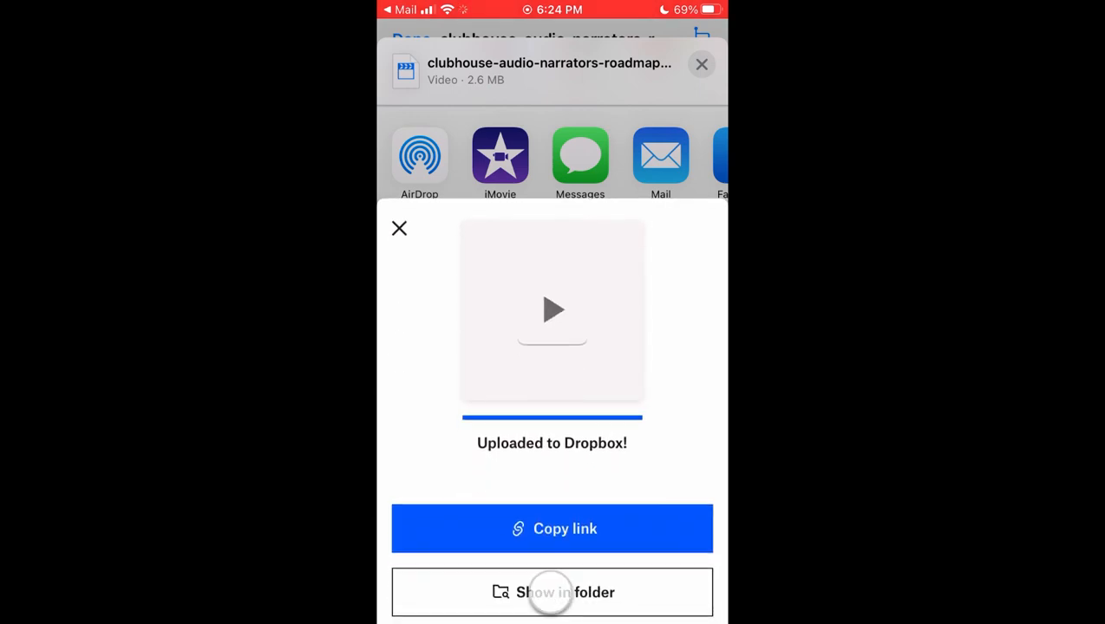
pyautogui.click(552, 593)
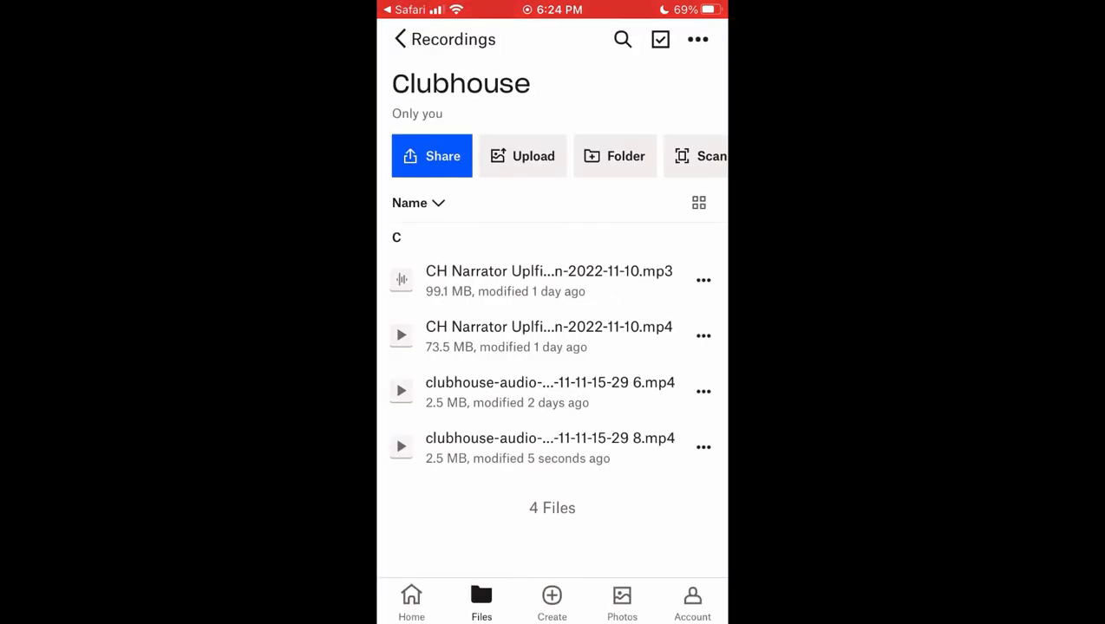